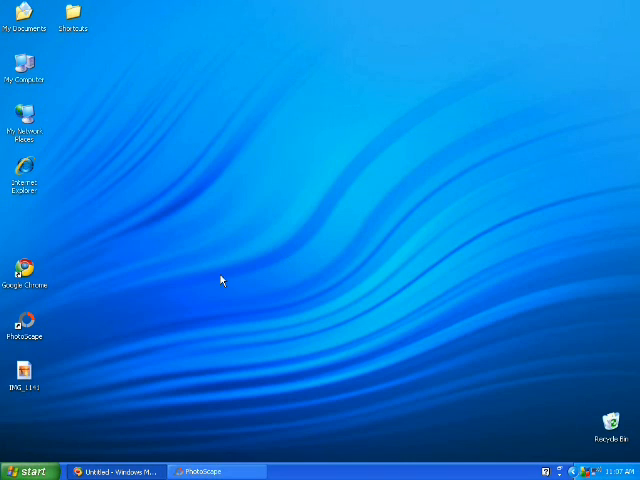
mouse_move(192, 400)
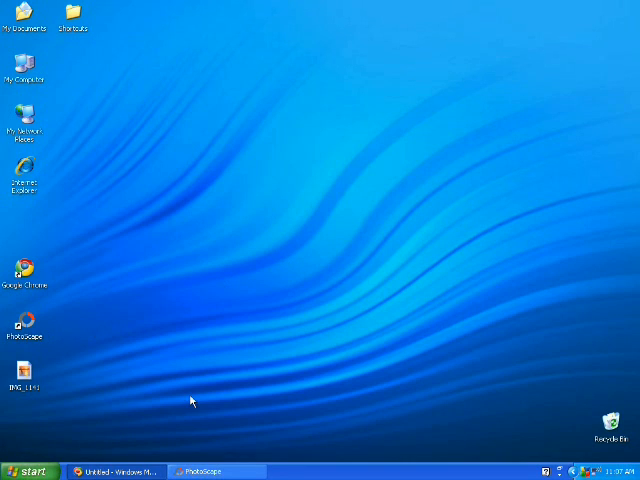